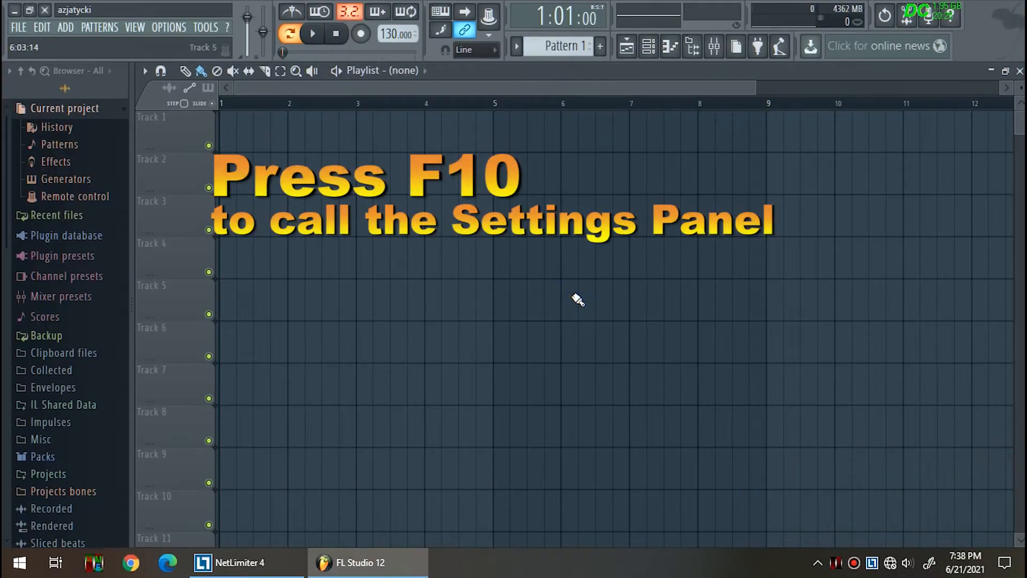
Step: Open the Audio settings and bring up the device list to pick ASIO4ALL v2
key("F10")
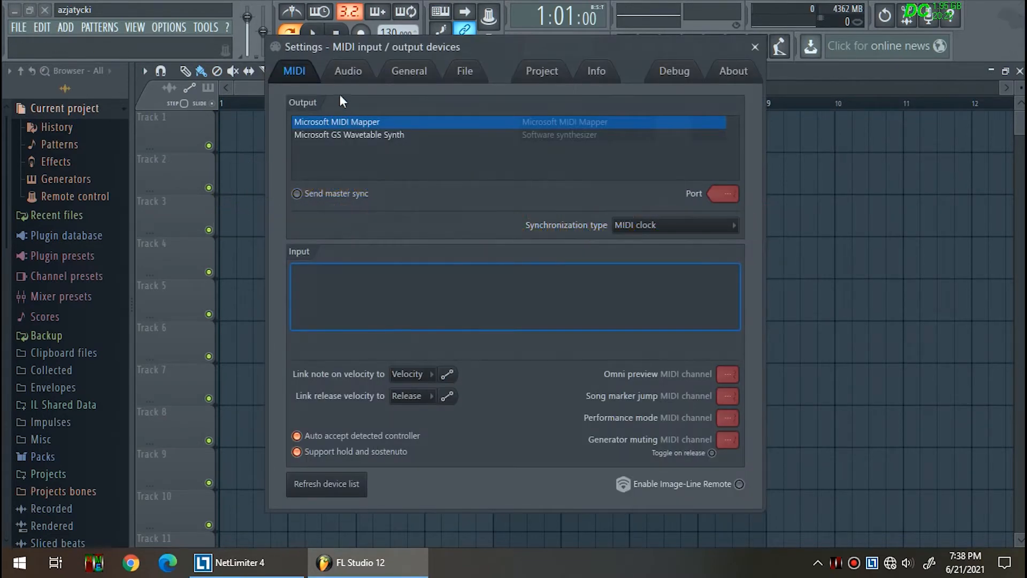
left_click(347, 71)
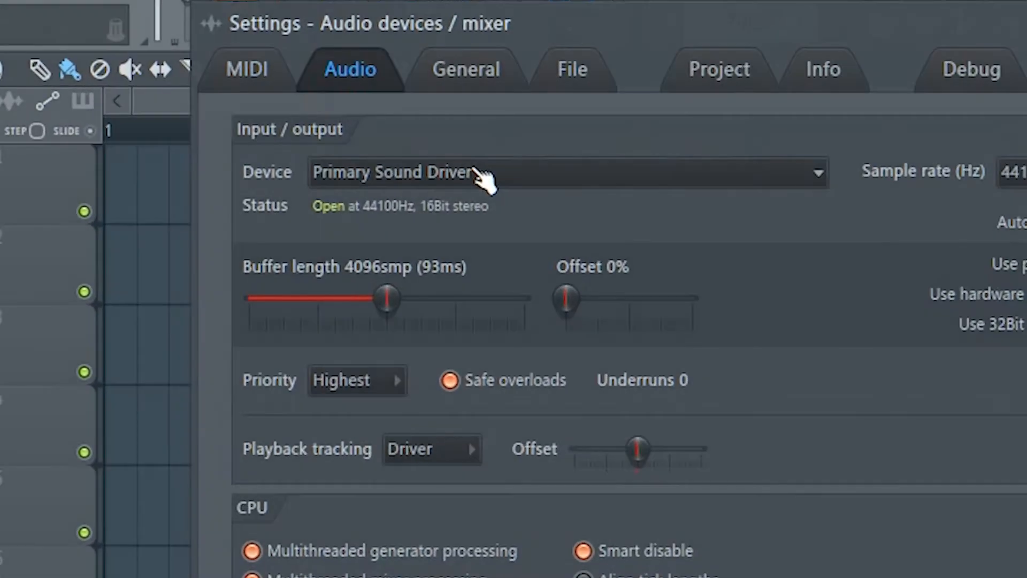
left_click(490, 181)
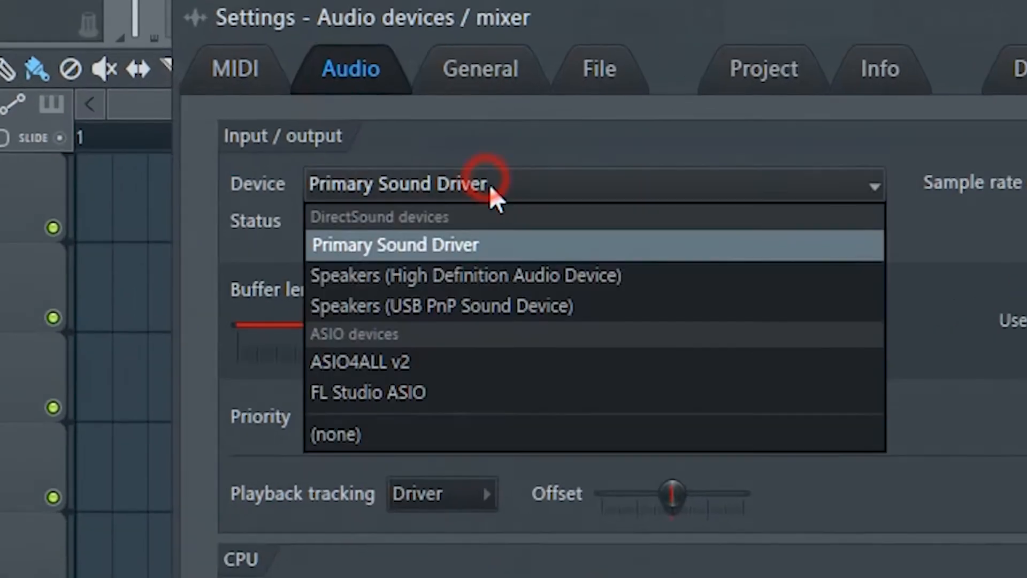
mouse_move(478, 391)
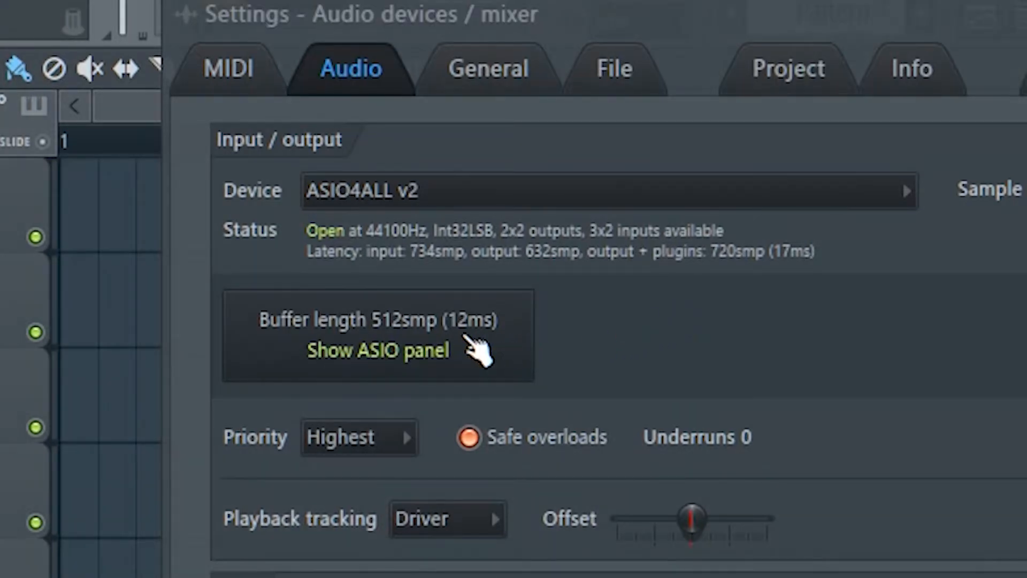
Step: In the ASIO4ALL panel's advanced options, activate Samson Meteor Mic output and input, then close settings
left_click(379, 350)
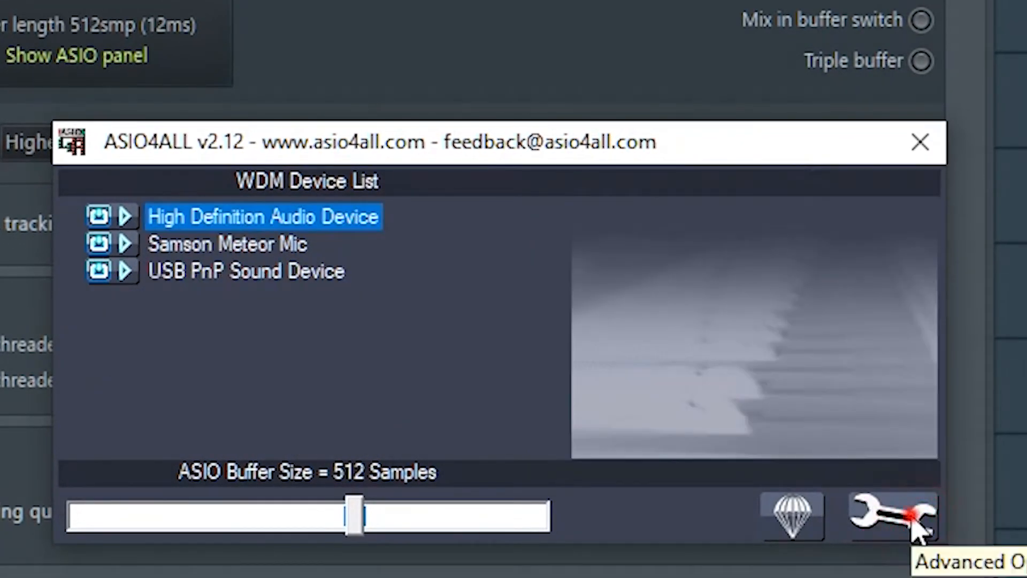
left_click(891, 516)
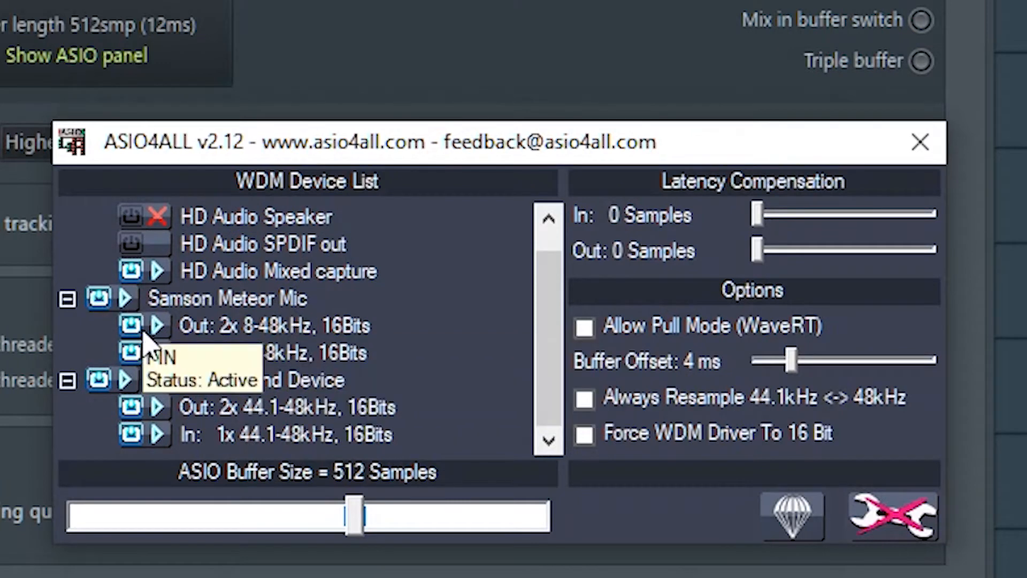
left_click(130, 325)
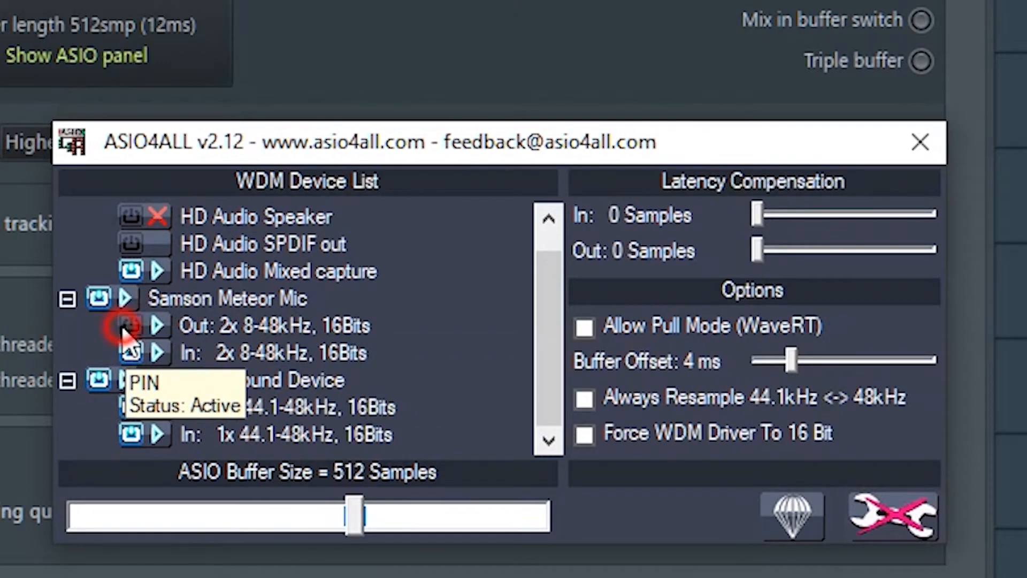
left_click(130, 326)
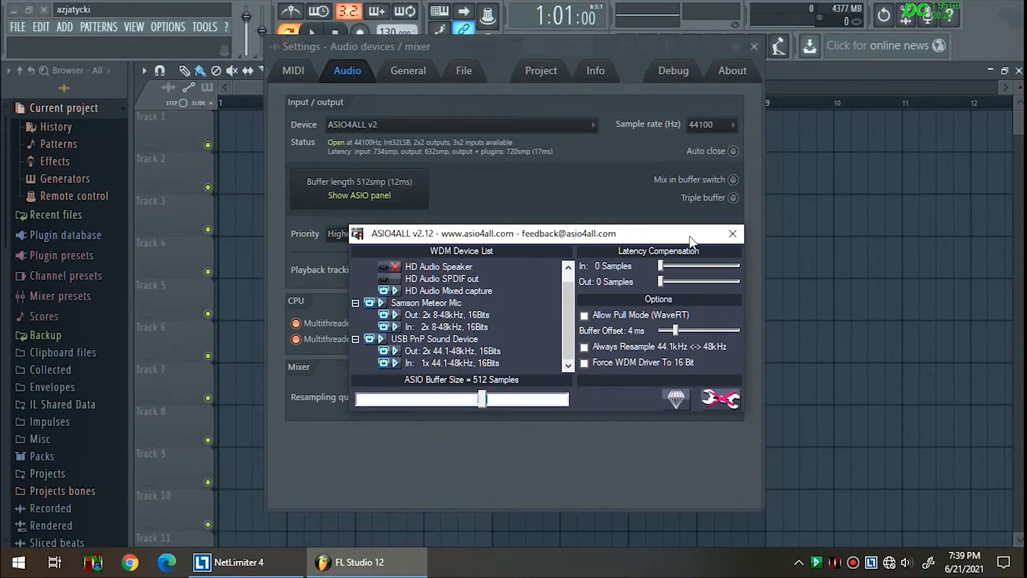
left_click(733, 233)
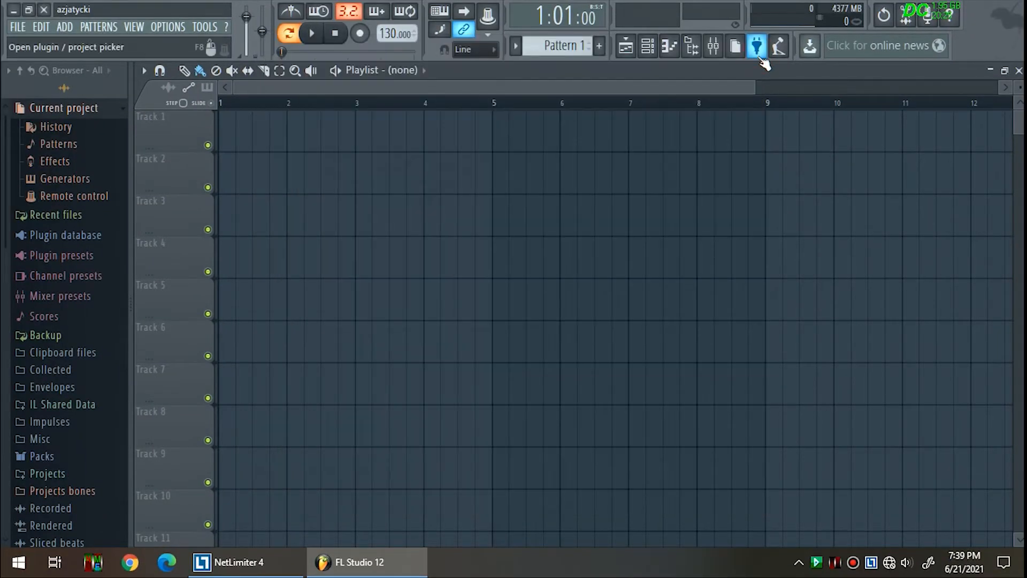
Step: Route the Samson Meteor Mic into mixer insert 5 (Vocal Effects), then close the mixer
key("f9")
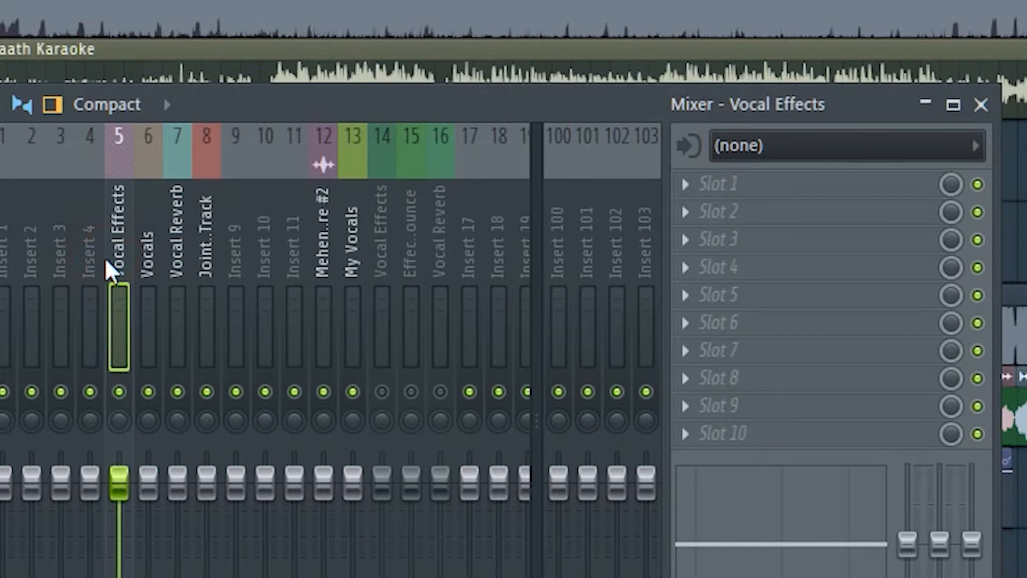
left_click(817, 148)
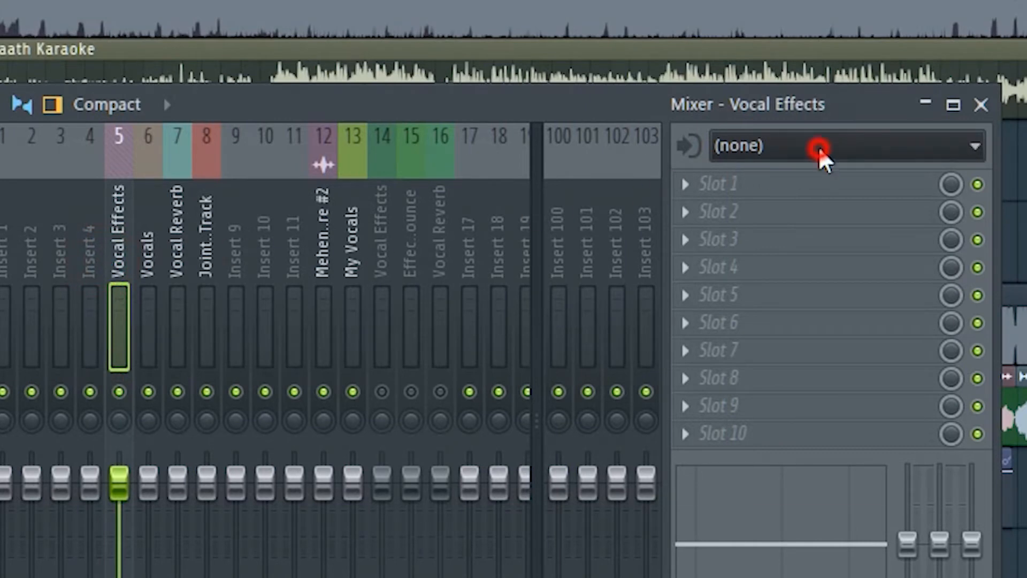
left_click(818, 147)
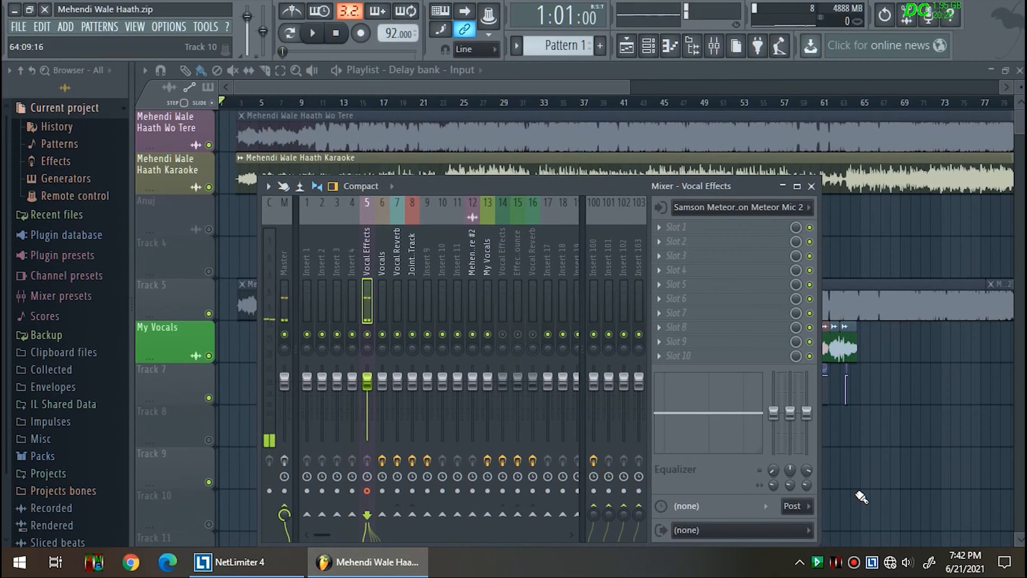
left_click(812, 187)
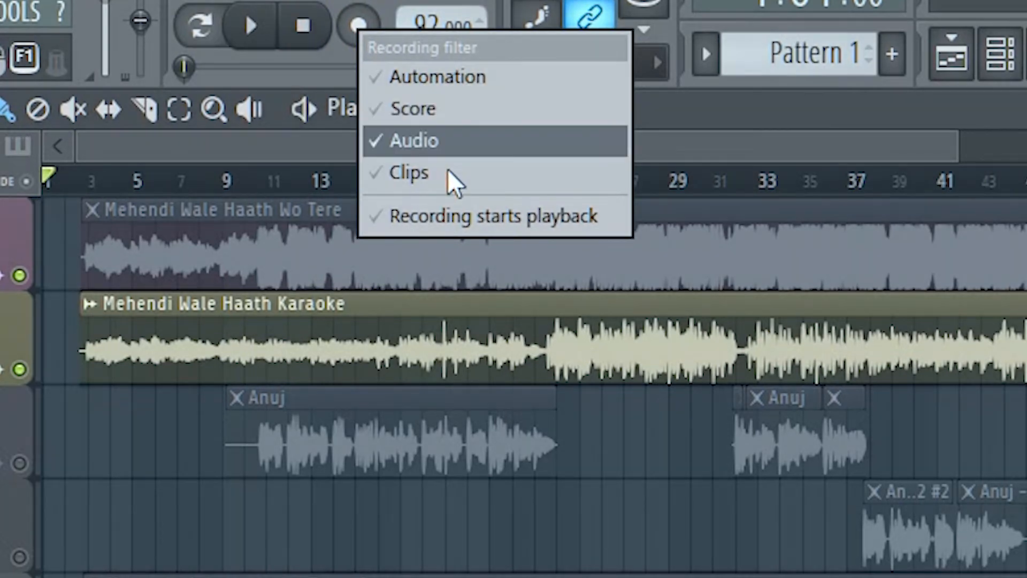
mouse_move(425, 125)
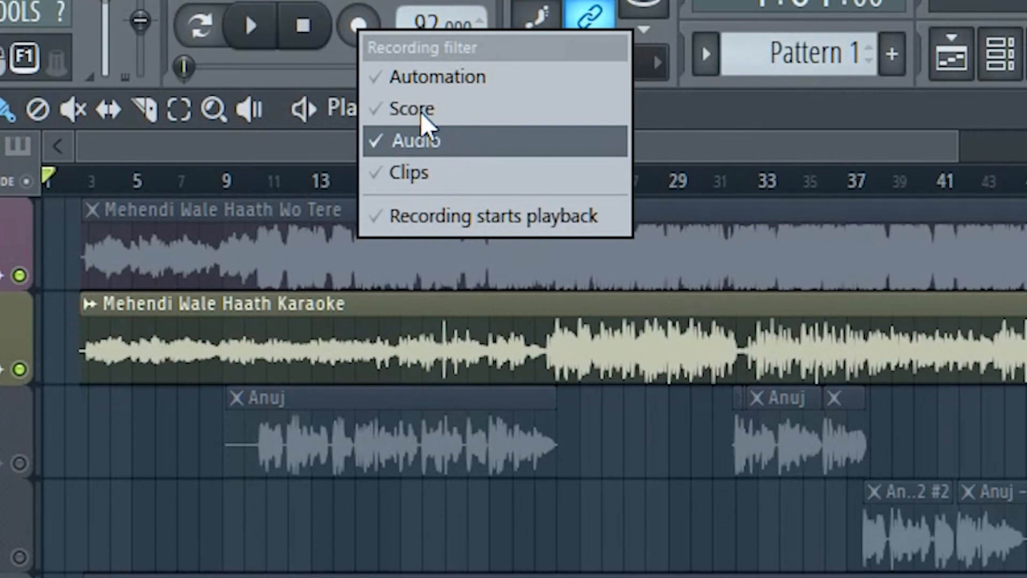
mouse_move(443, 156)
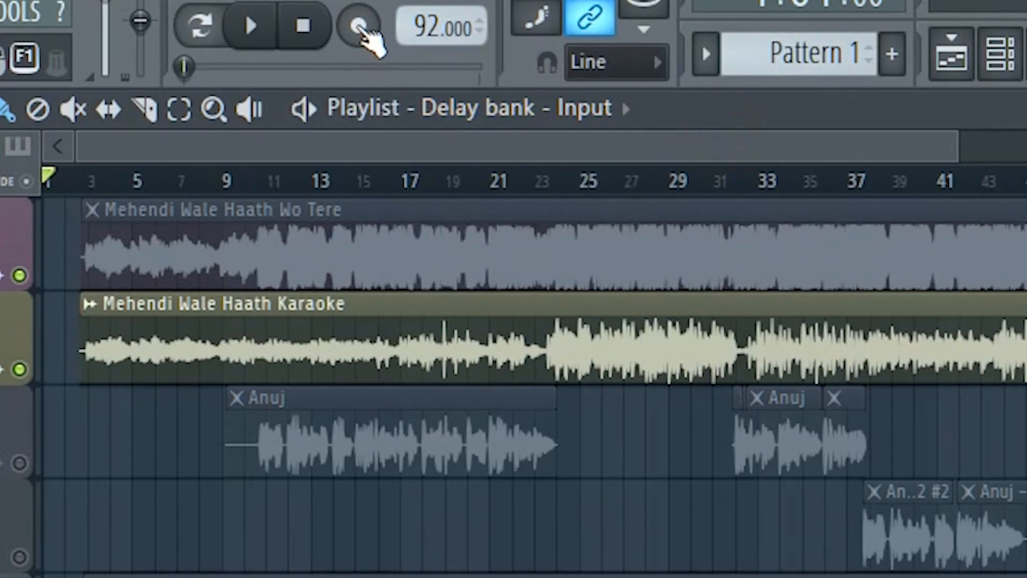
Step: Press the transport Record button to bring up the recording choices dialog
left_click(358, 24)
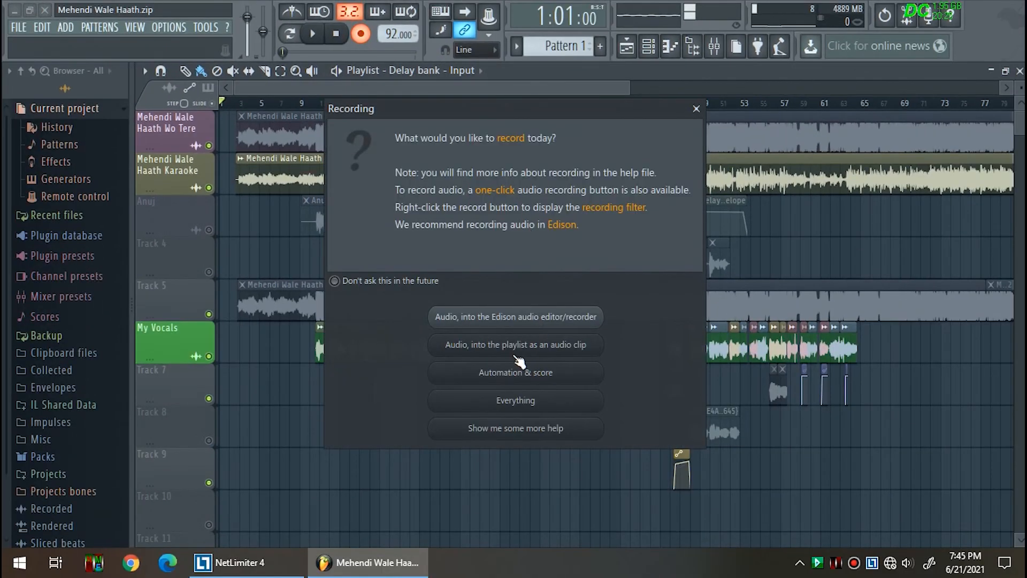
mouse_move(549, 355)
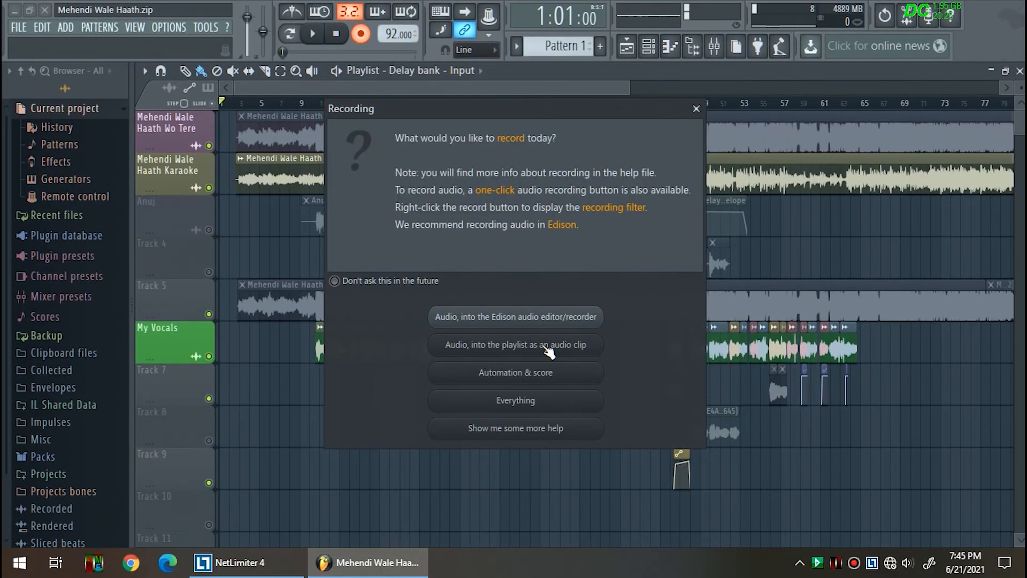
mouse_move(574, 354)
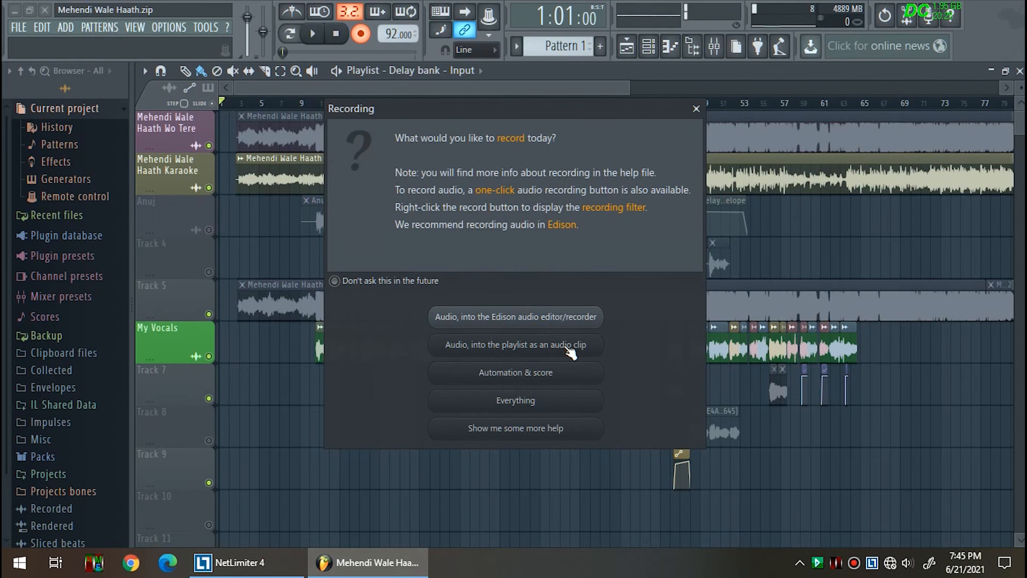